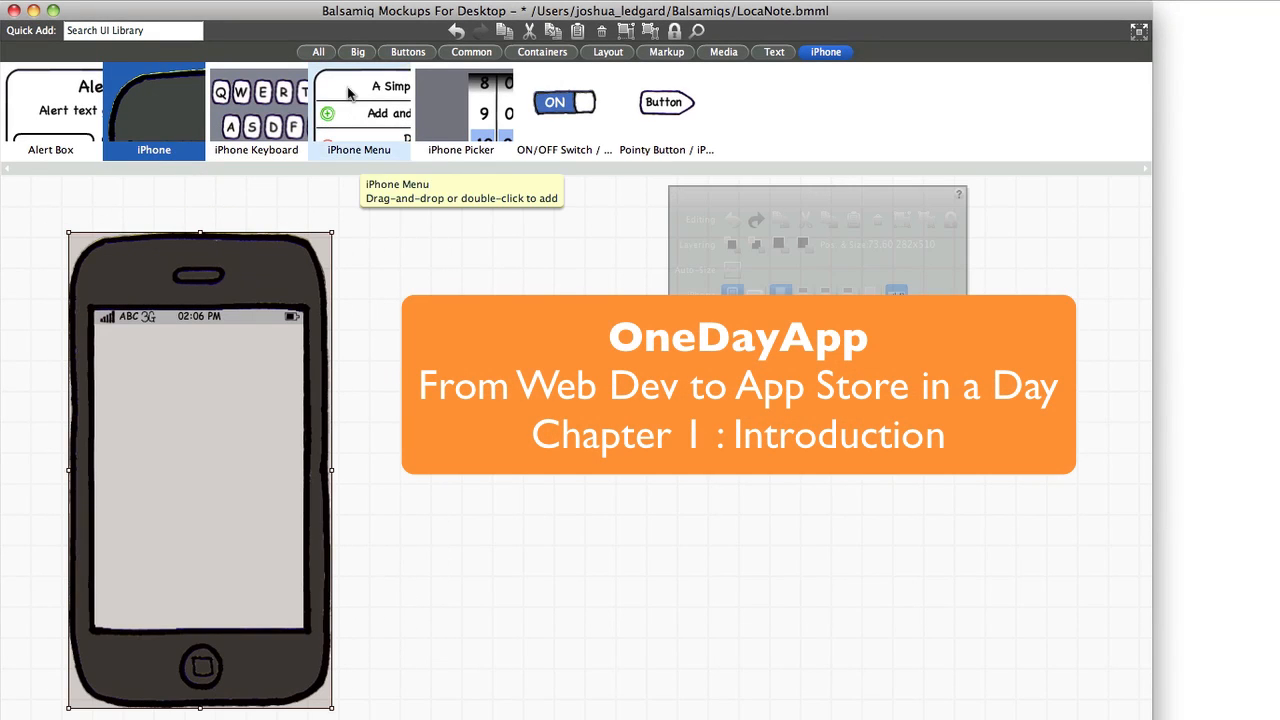
- Add an iPhone Menu titled 'Nearby Notes' with four 'Space for a big icon' rows
double_click(358, 105)
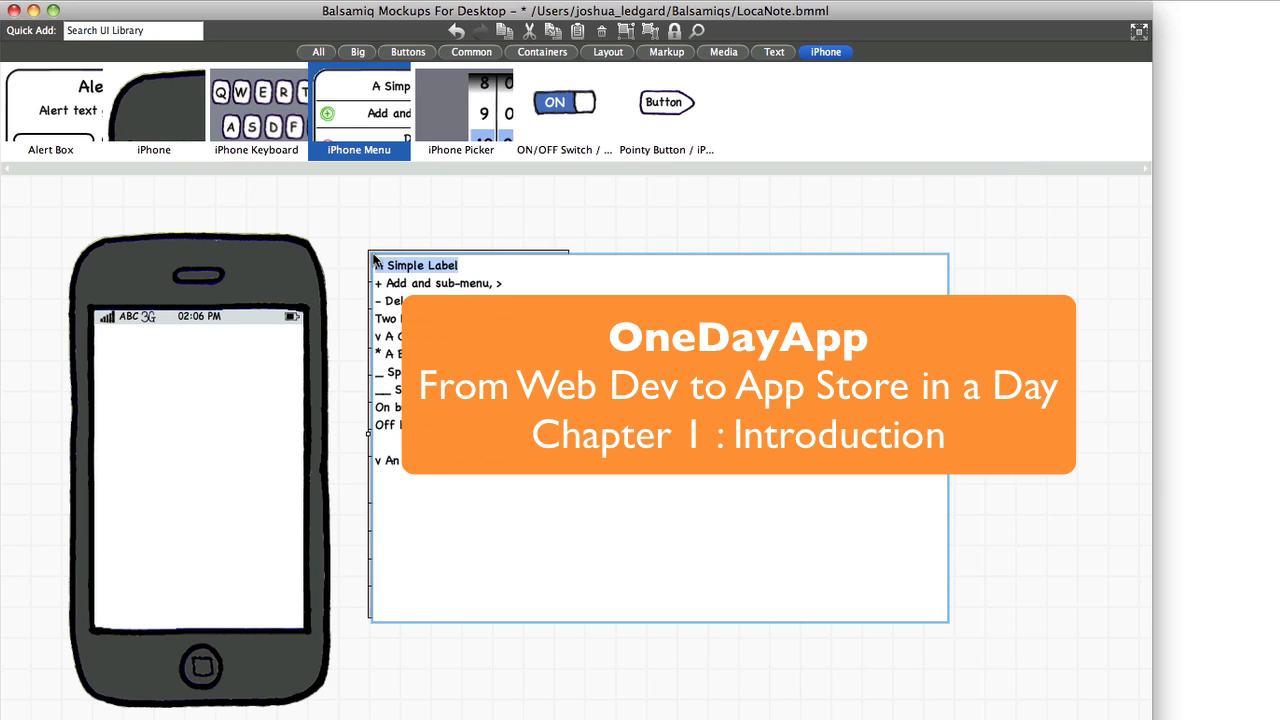
type("Nearby Notes")
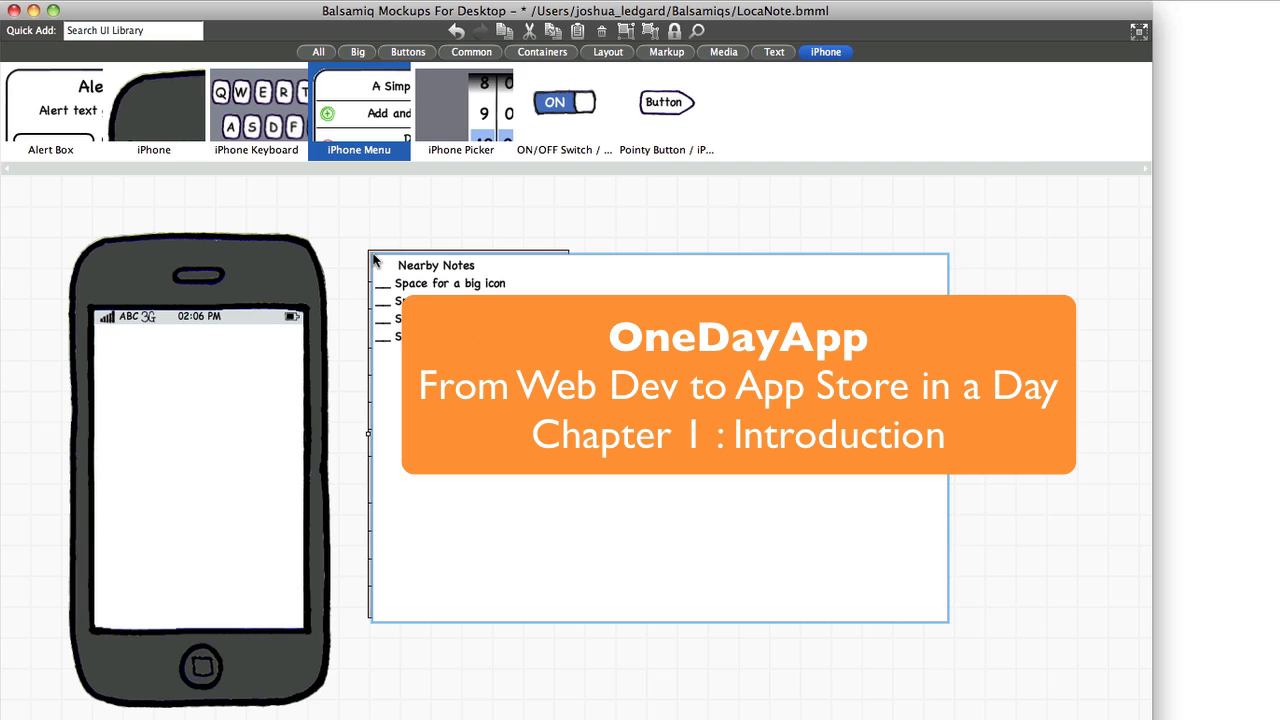
left_click(440, 284)
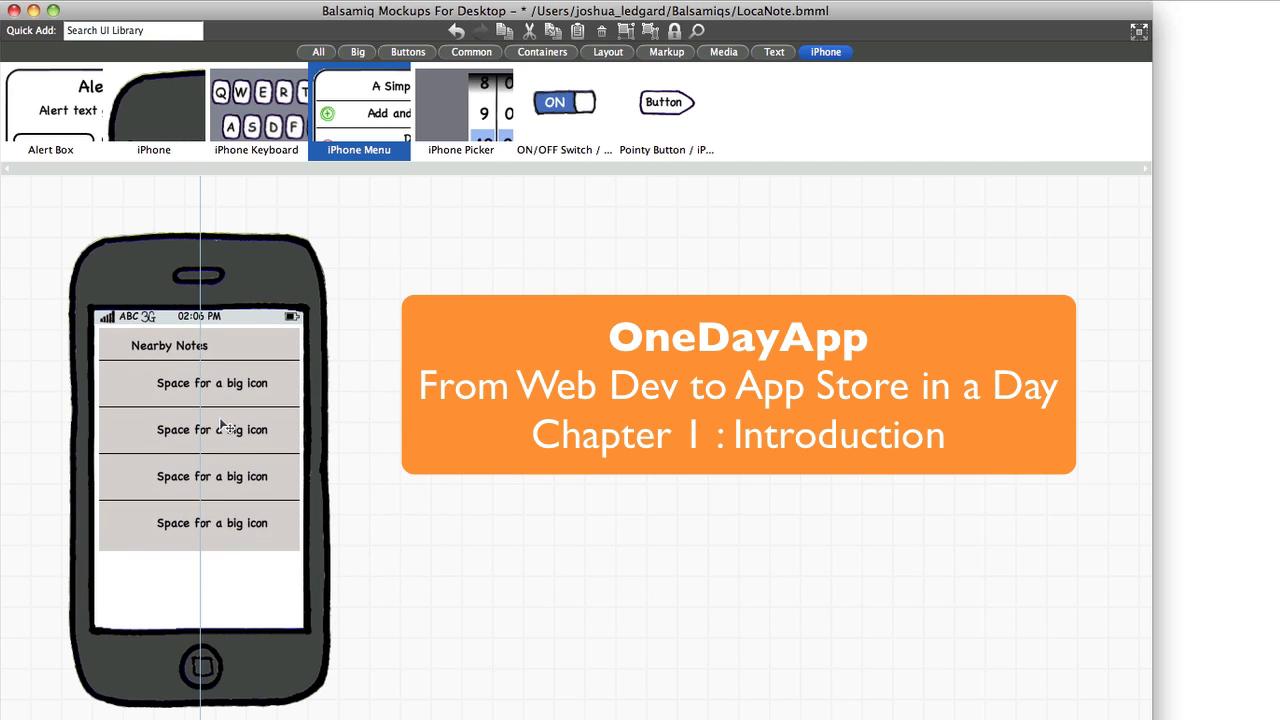
- Insert a button bar via Quick Add 'button' and label it 'Refresh Notes, Add Note'
left_click(199, 430)
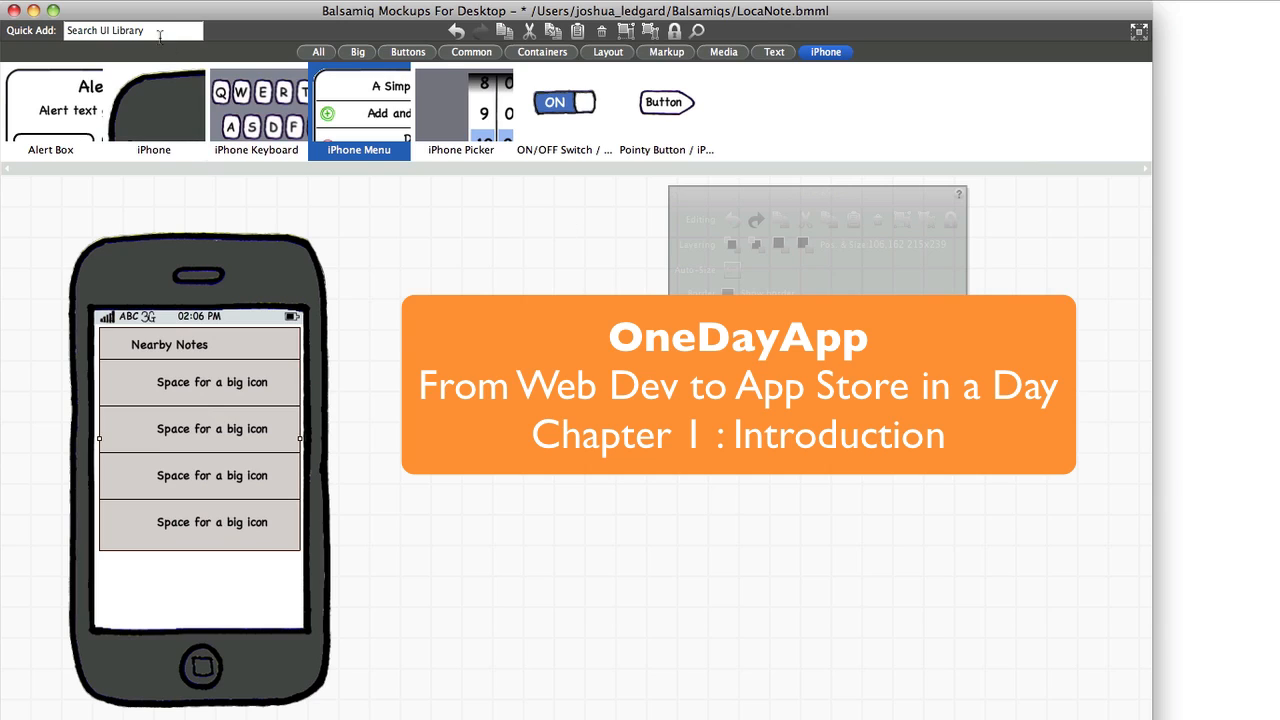
left_click(132, 30)
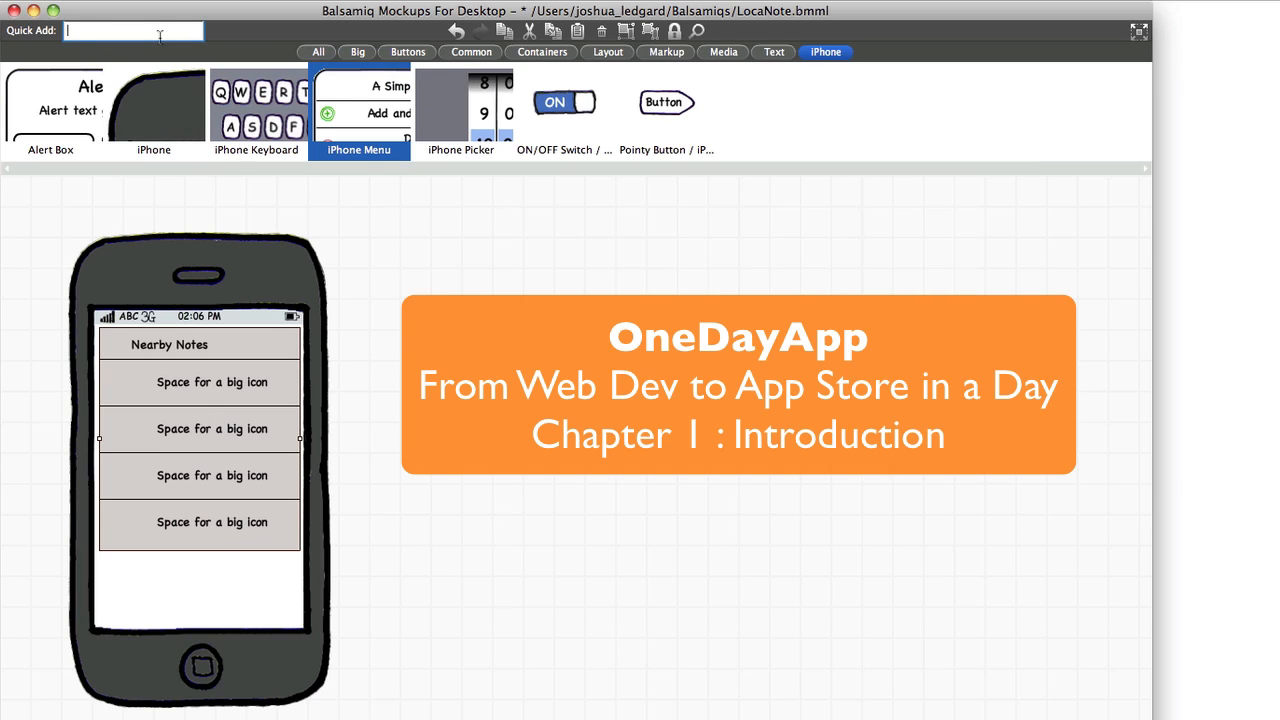
type("button")
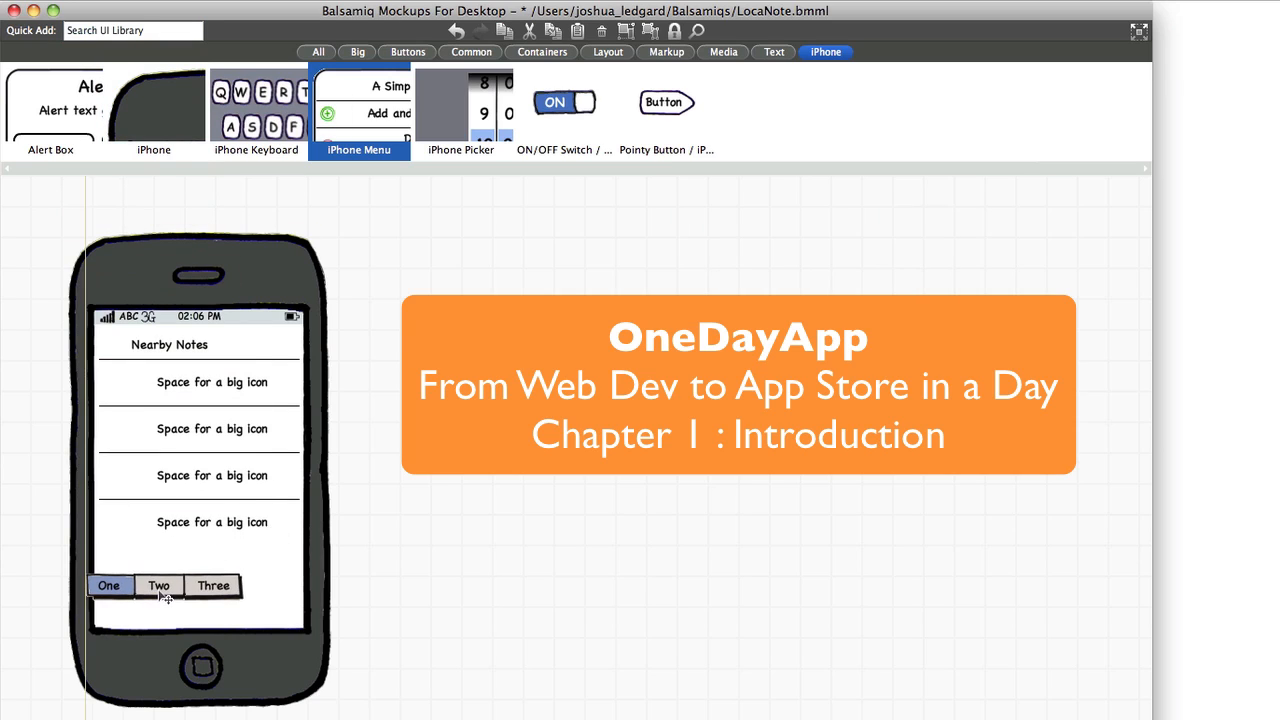
left_click(158, 585)
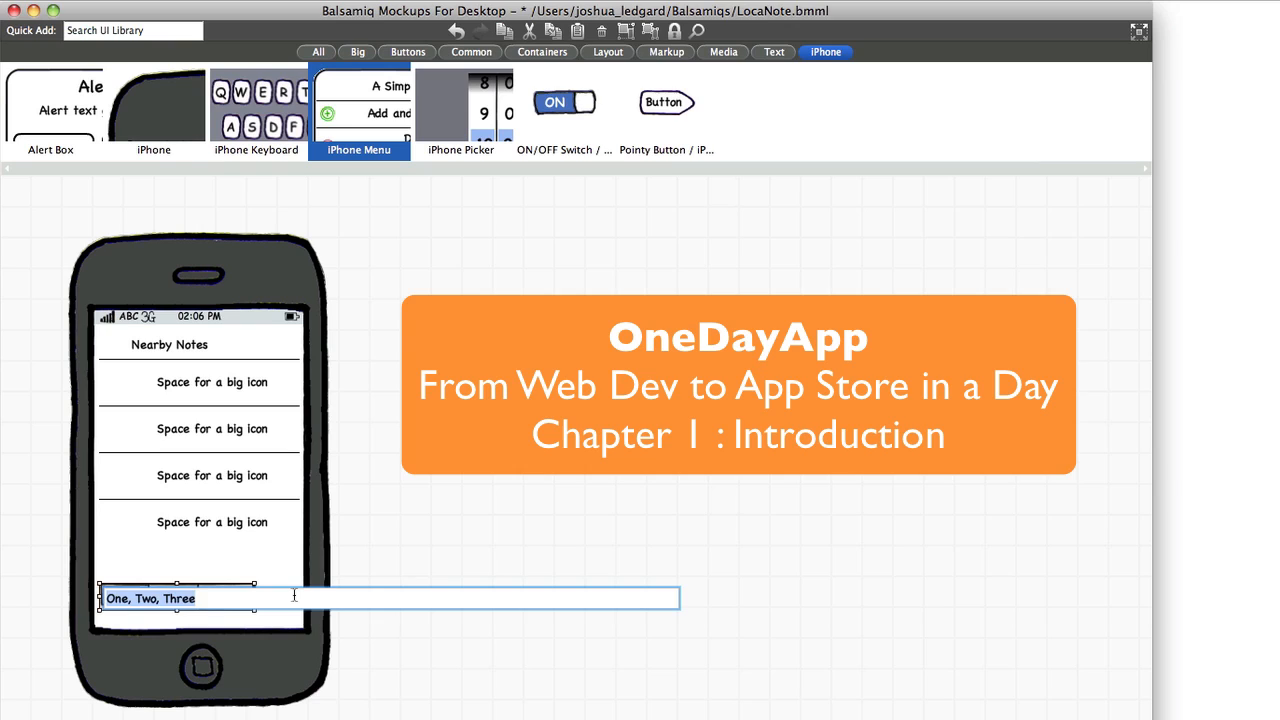
type("Refresh Notes,")
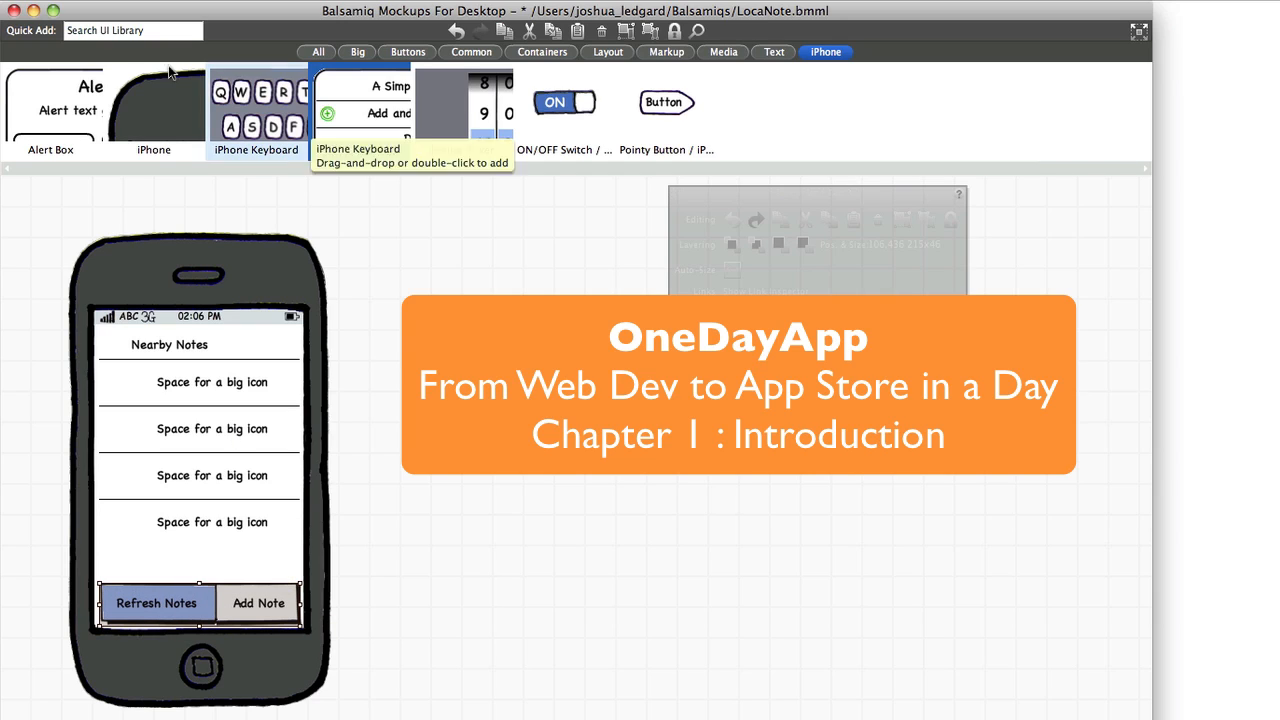
- Insert icon placeholders into the list rows via Quick Add 'icon'
type("icon")
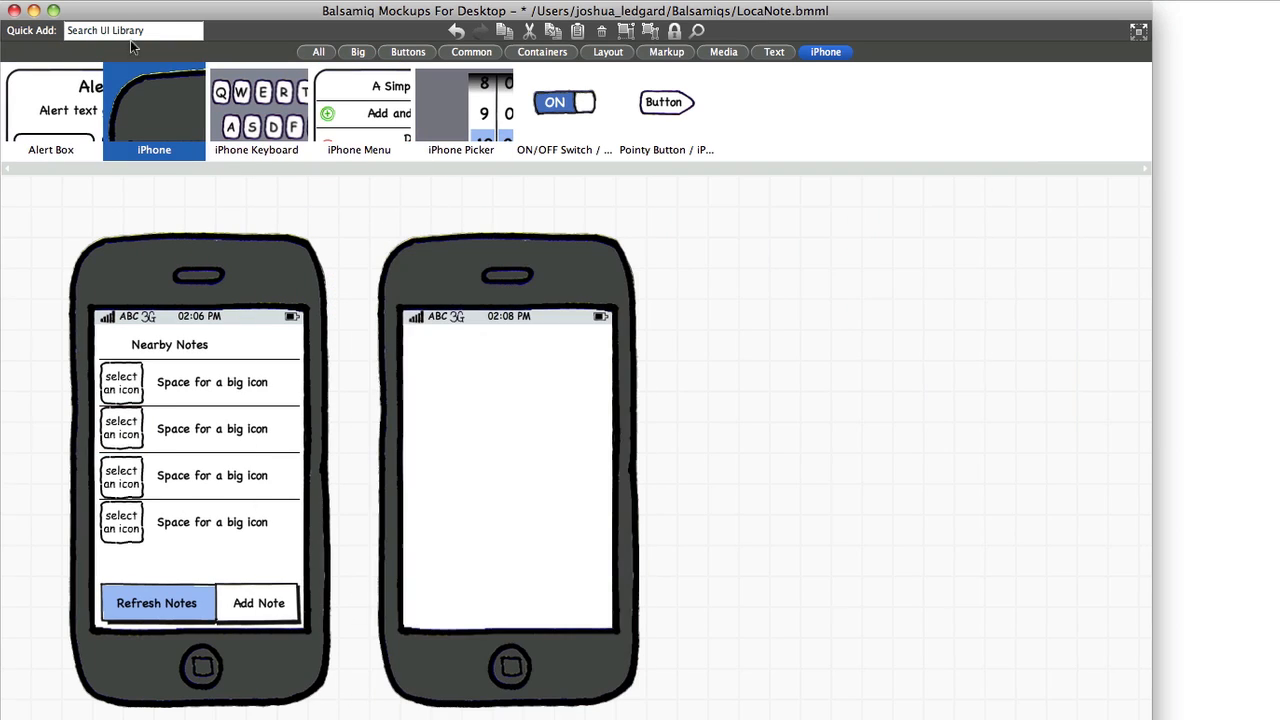
- Add a horizontal rule, then a label positioned above it as the 'Add a Note' title
type("hori")
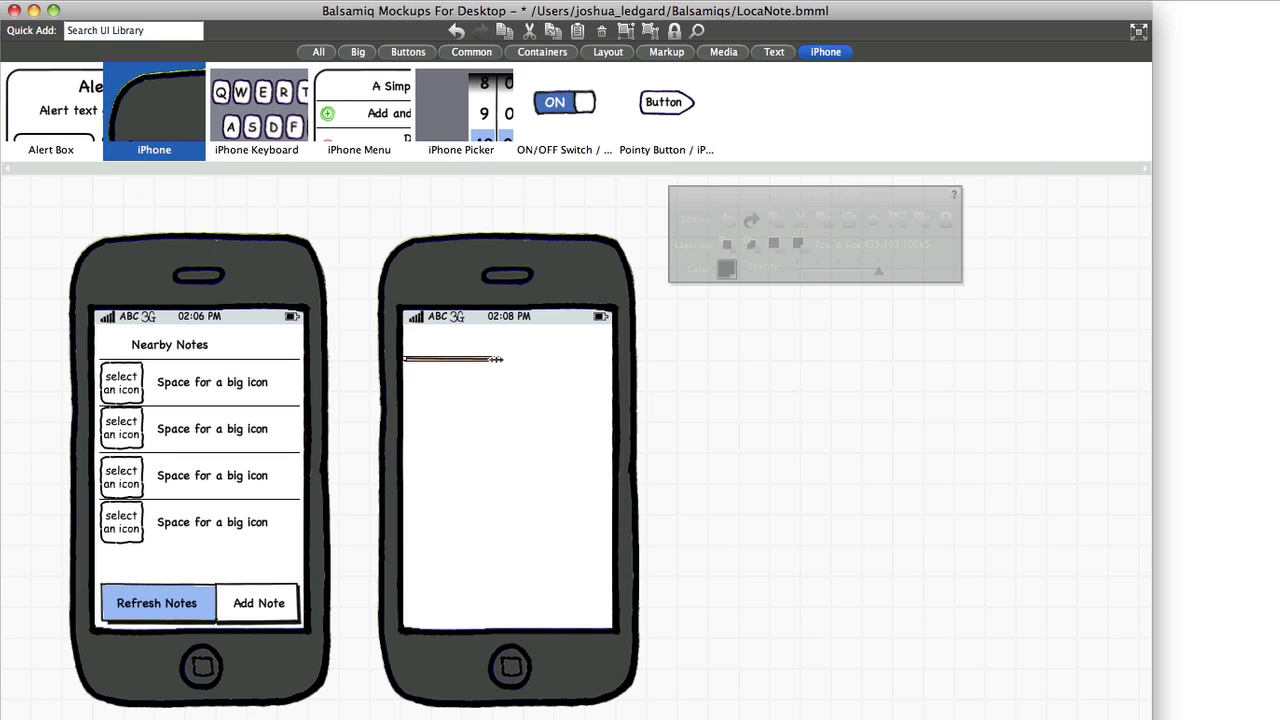
left_click(133, 30)
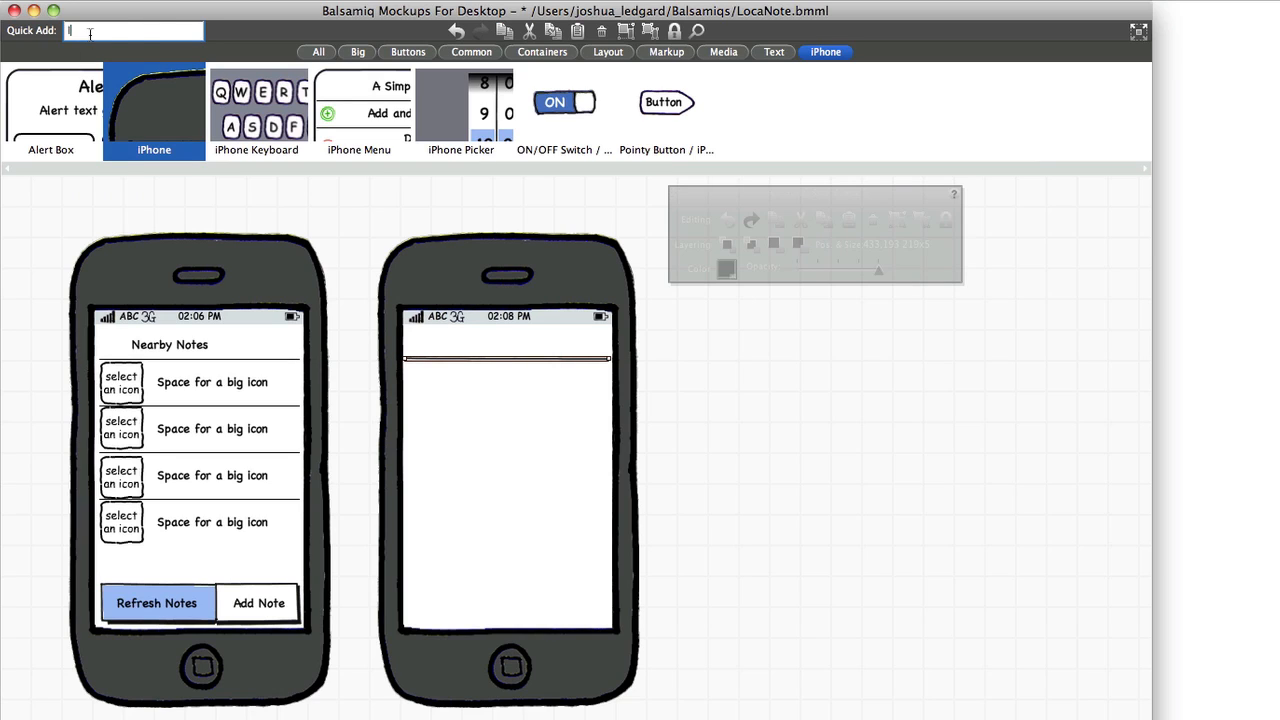
type("lab")
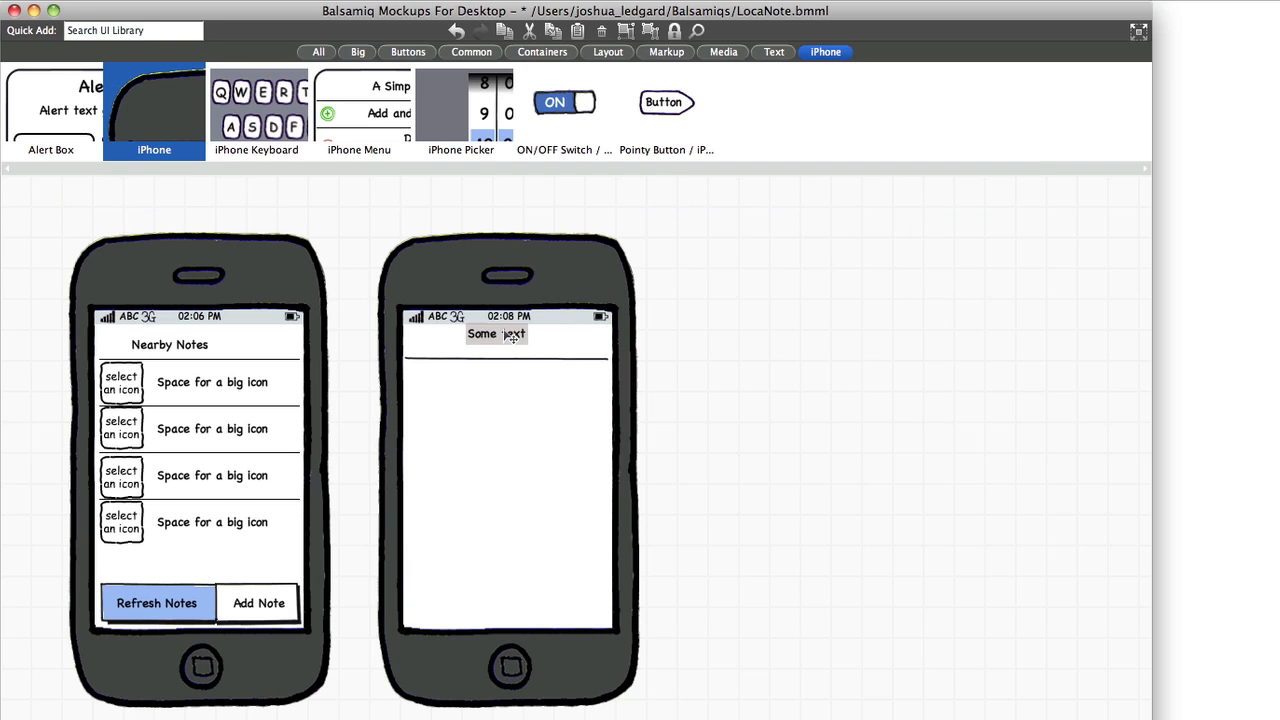
left_click_drag(497, 333, 508, 343)
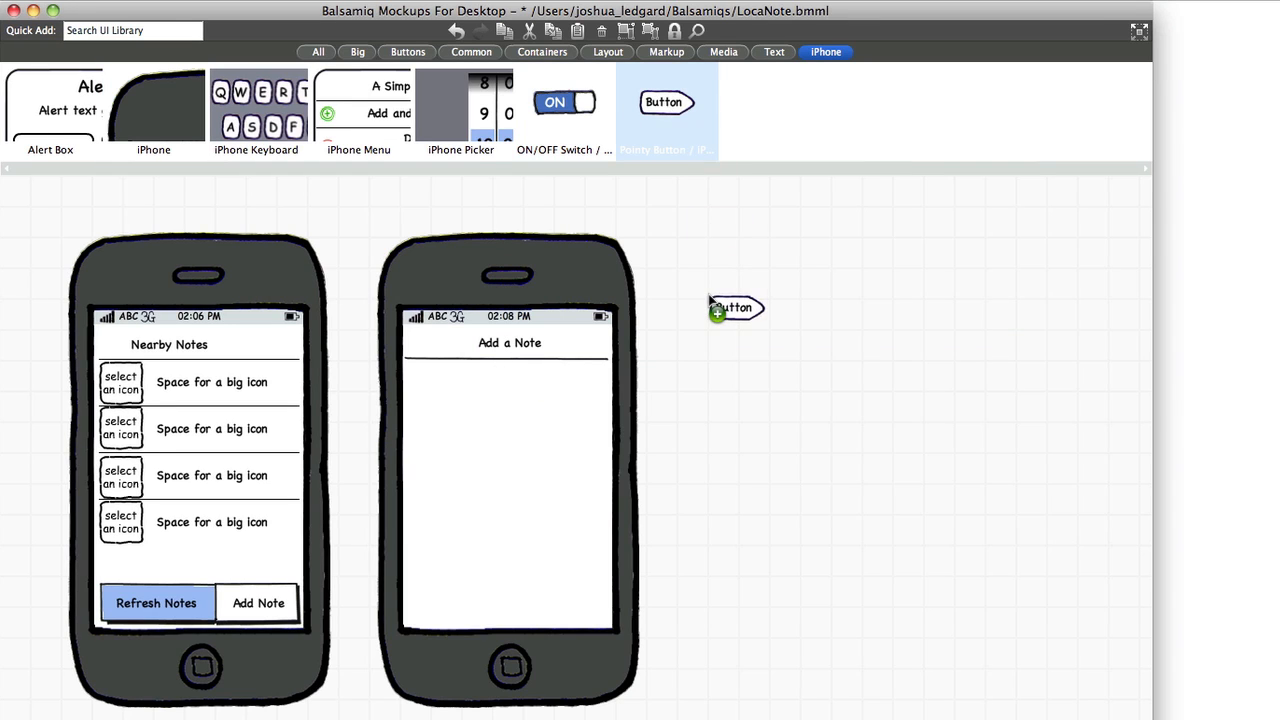
- Label the pointy button 'Close' and place a copy on the right
left_click(735, 307)
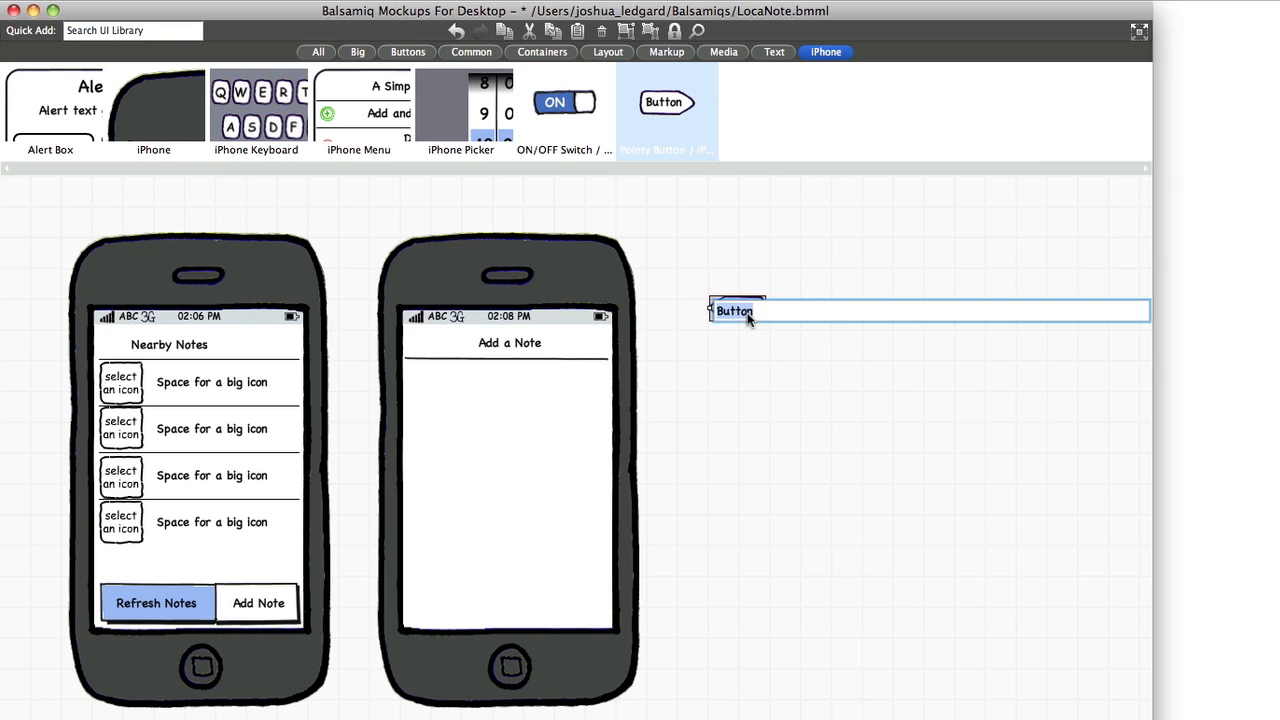
right_click(740, 311)
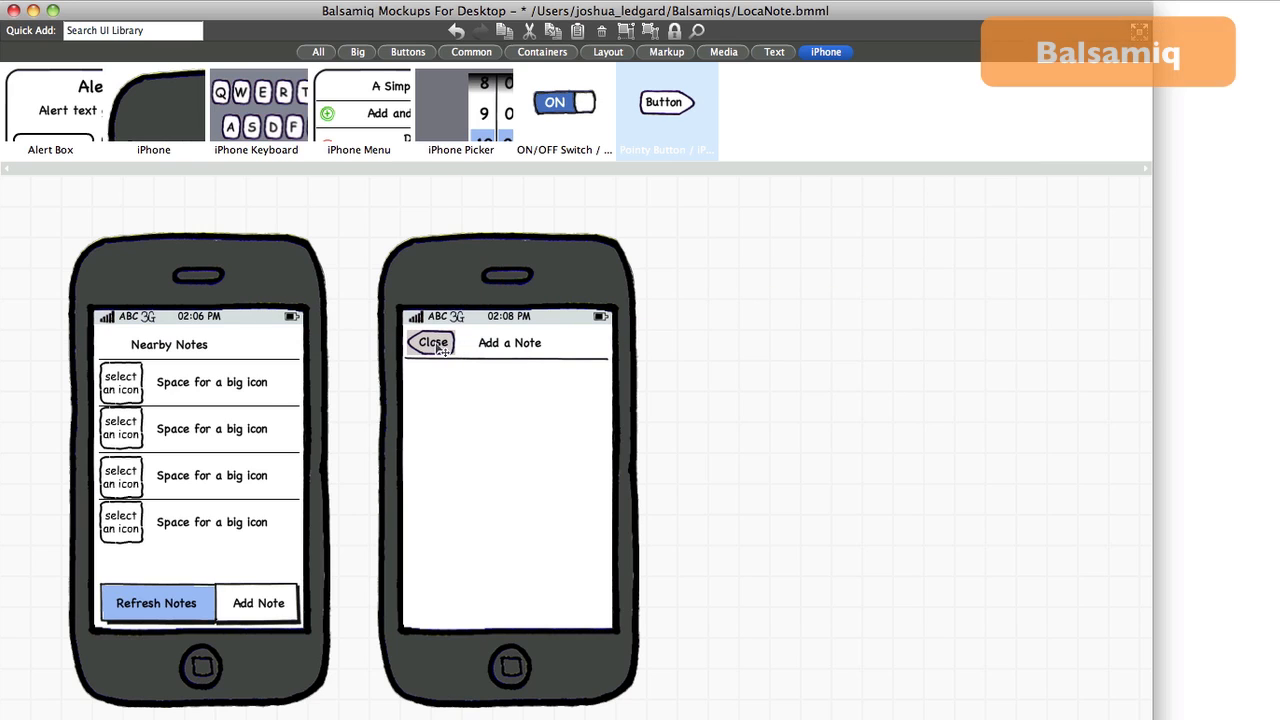
left_click(508, 470)
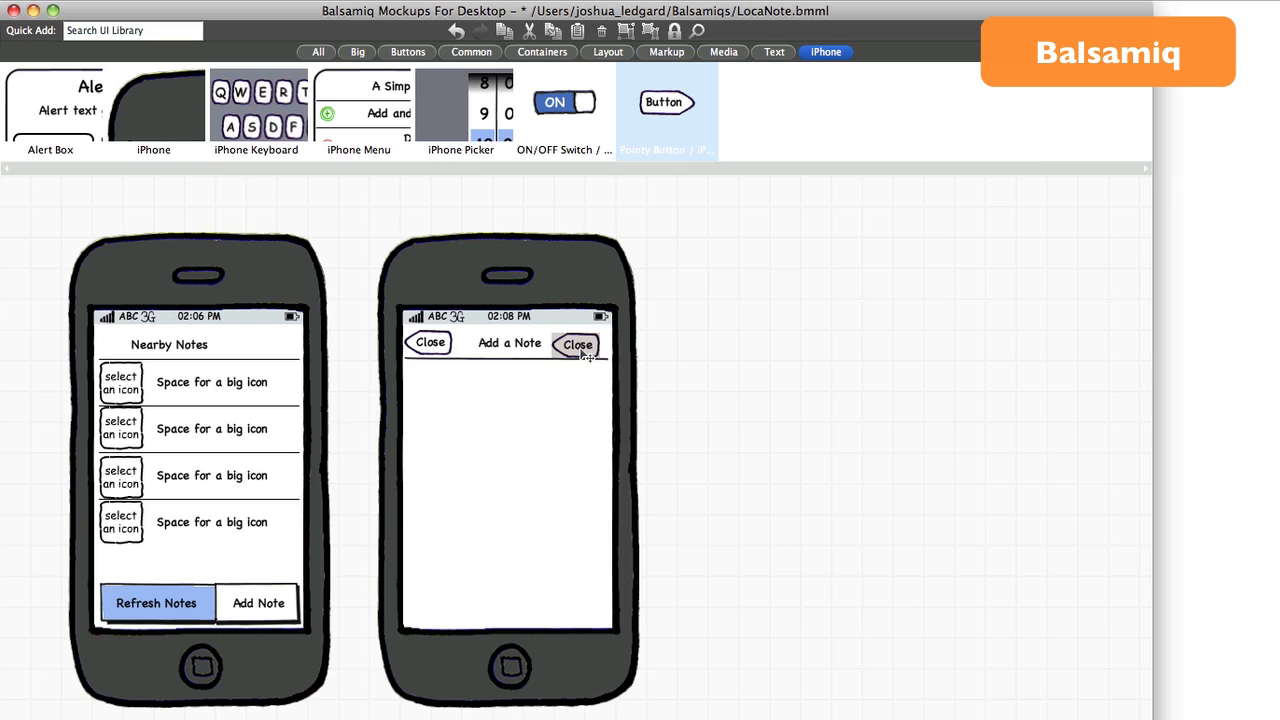
- Rename the right-hand copy 'Add' and change which way it points
left_click(584, 342)
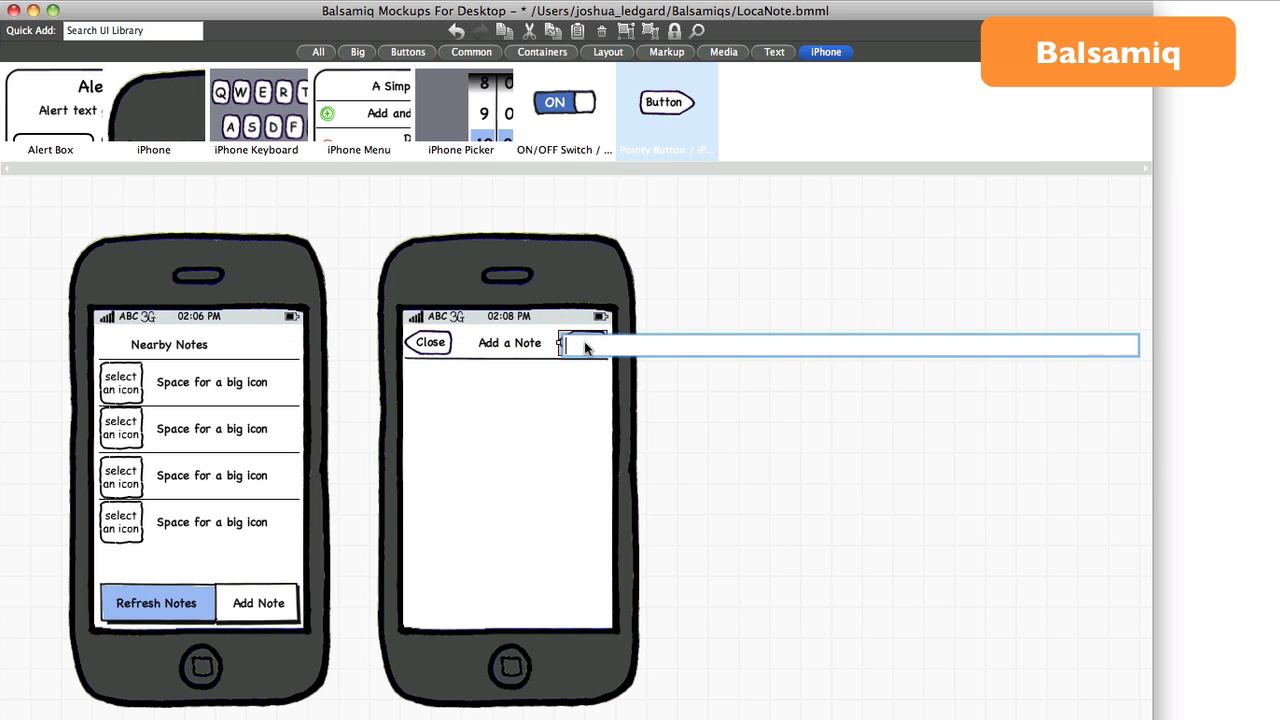
left_click(580, 342)
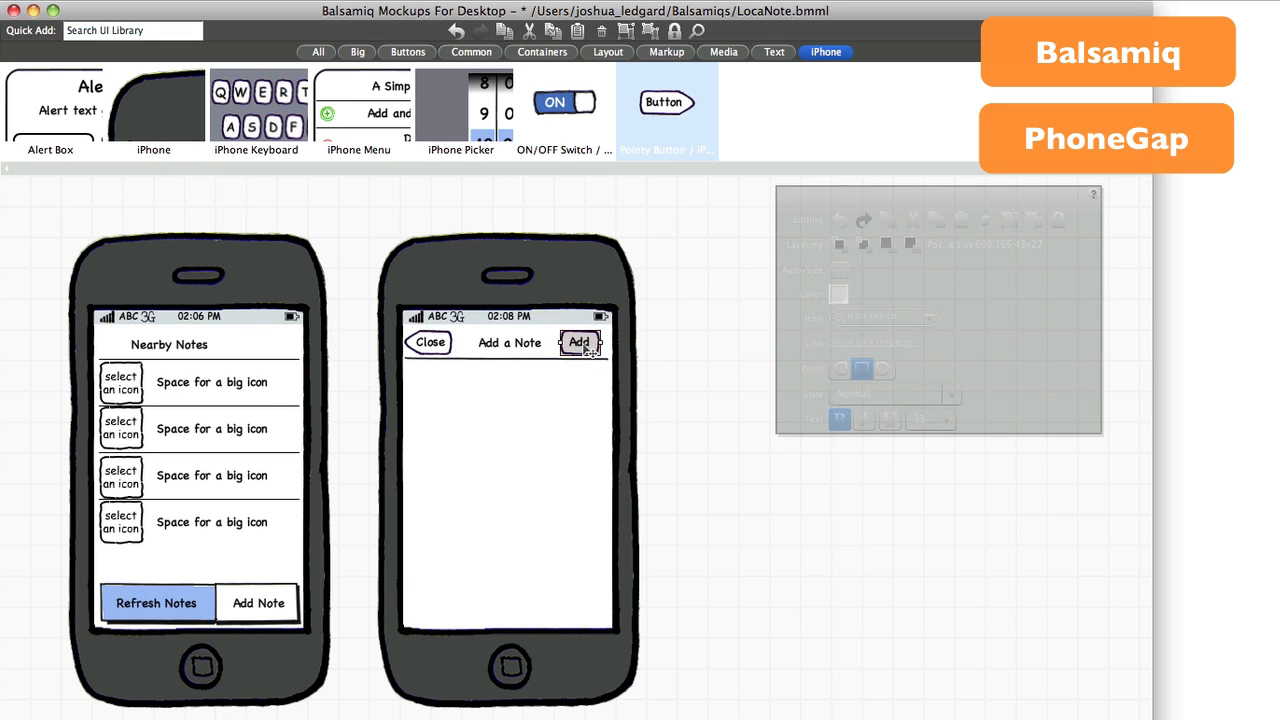
left_click(131, 30)
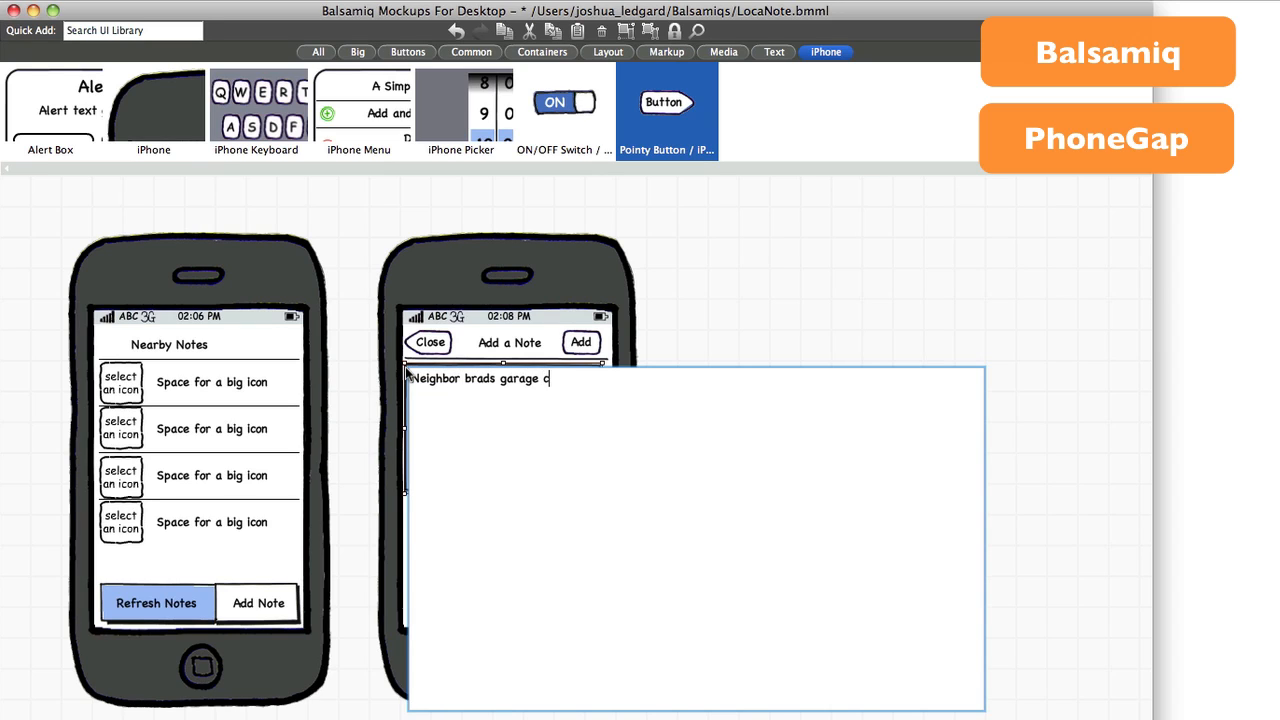
- Type the garage code note '...ode: 555555' and Quick Add an icon below
type("ode: 555555")
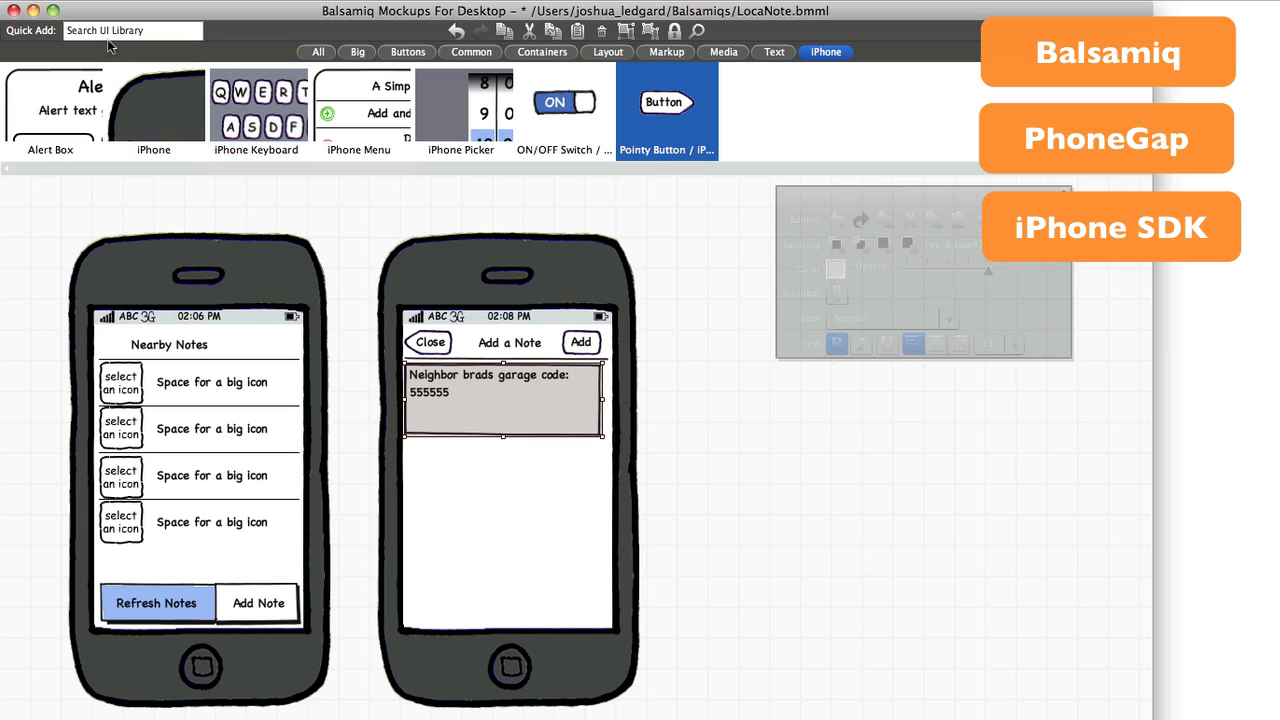
type("icon")
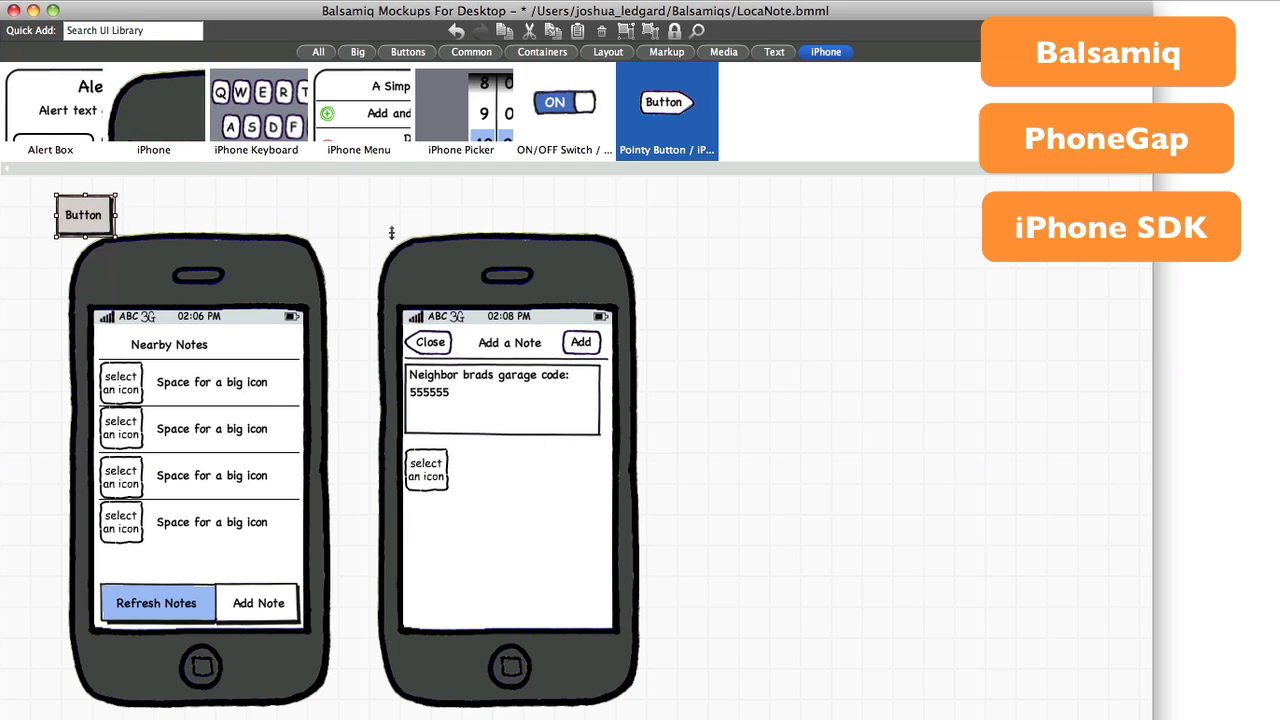
- Resize the new button, move it beside the icon, and edit its label
left_click_drag(85, 215, 505, 459)
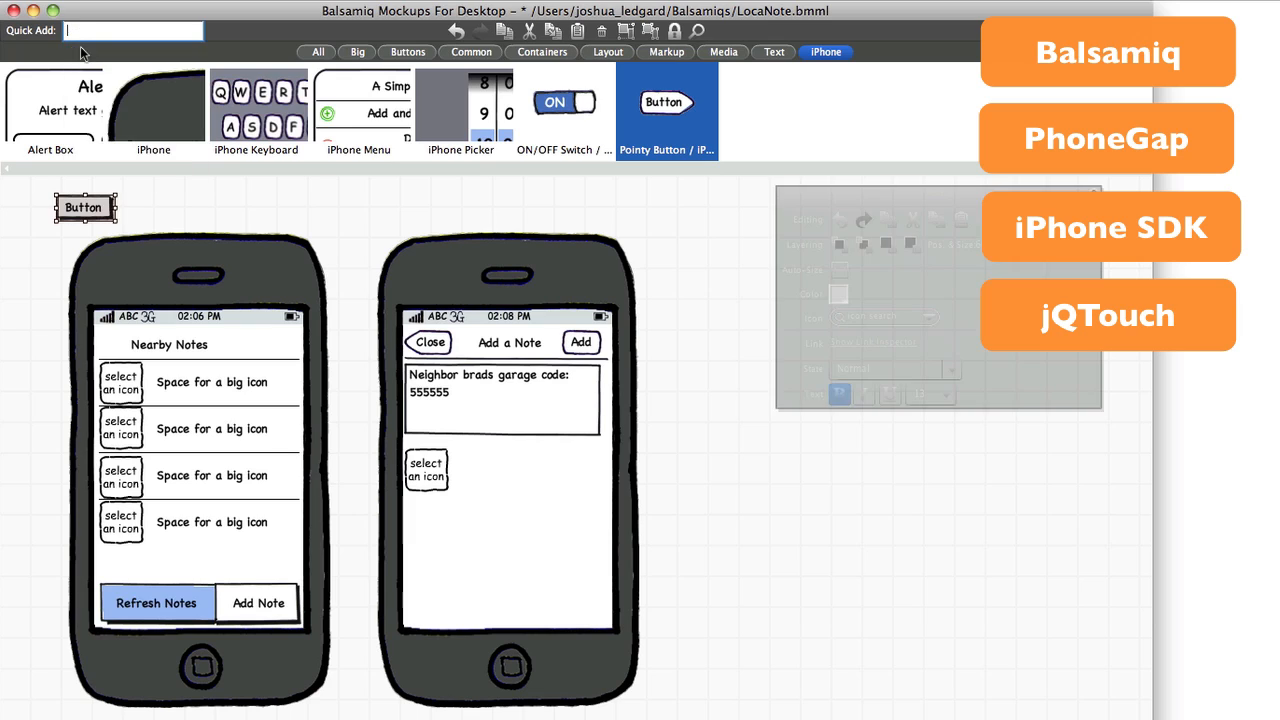
left_click_drag(86, 207, 525, 471)
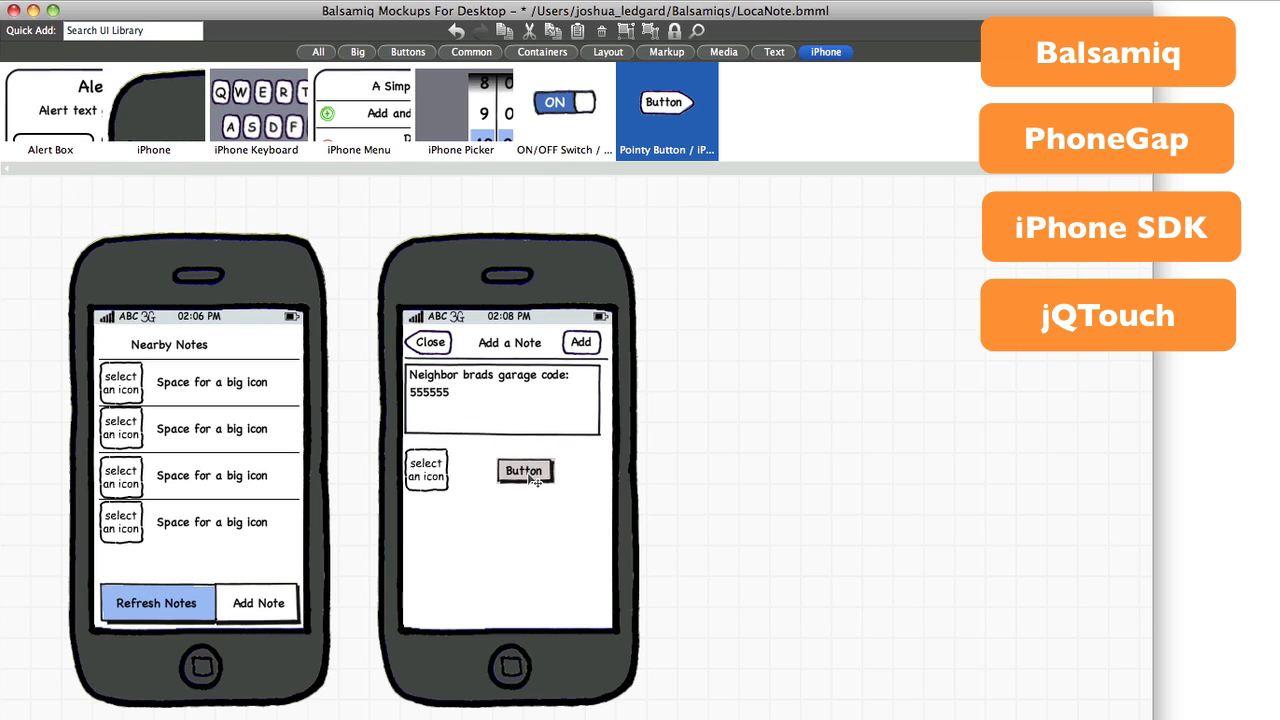
double_click(524, 470)
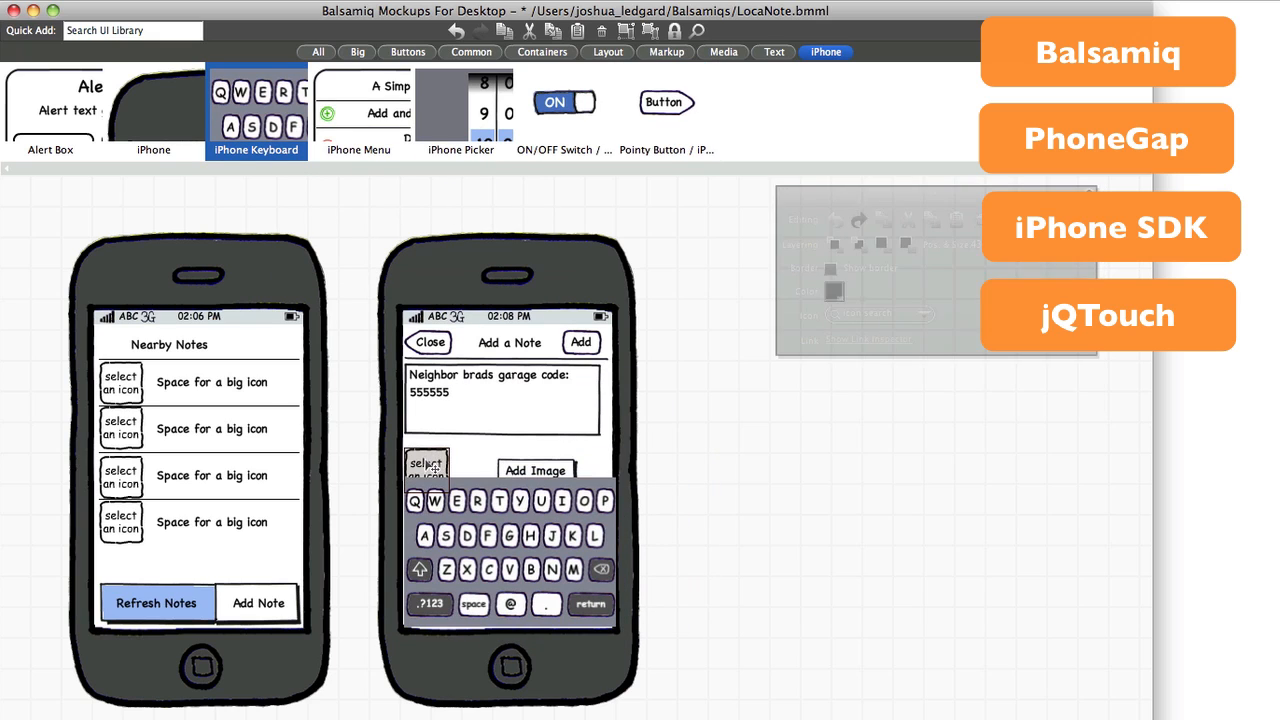
- Select the second iPhone's elements to duplicate them as a third screen
left_click(503, 383)
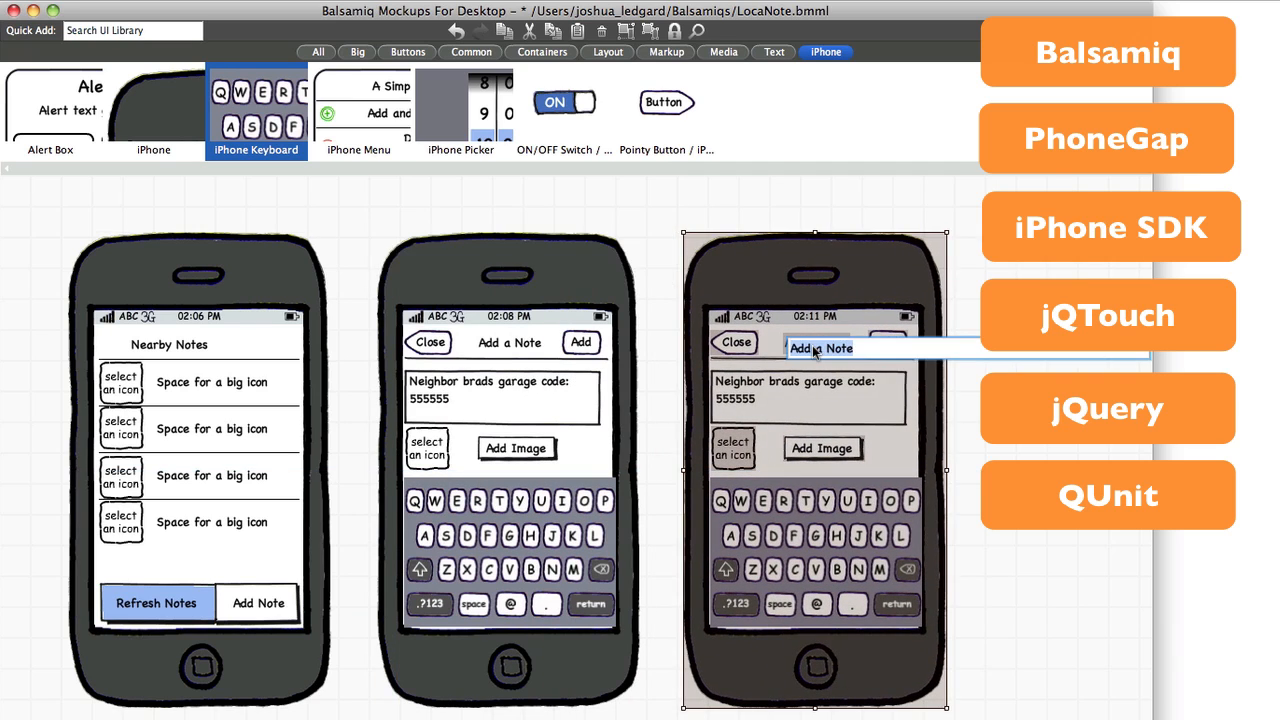
- Rename the copied title to 'Viewing Note' and the image button to 'Change Image'
type("Viewing Note")
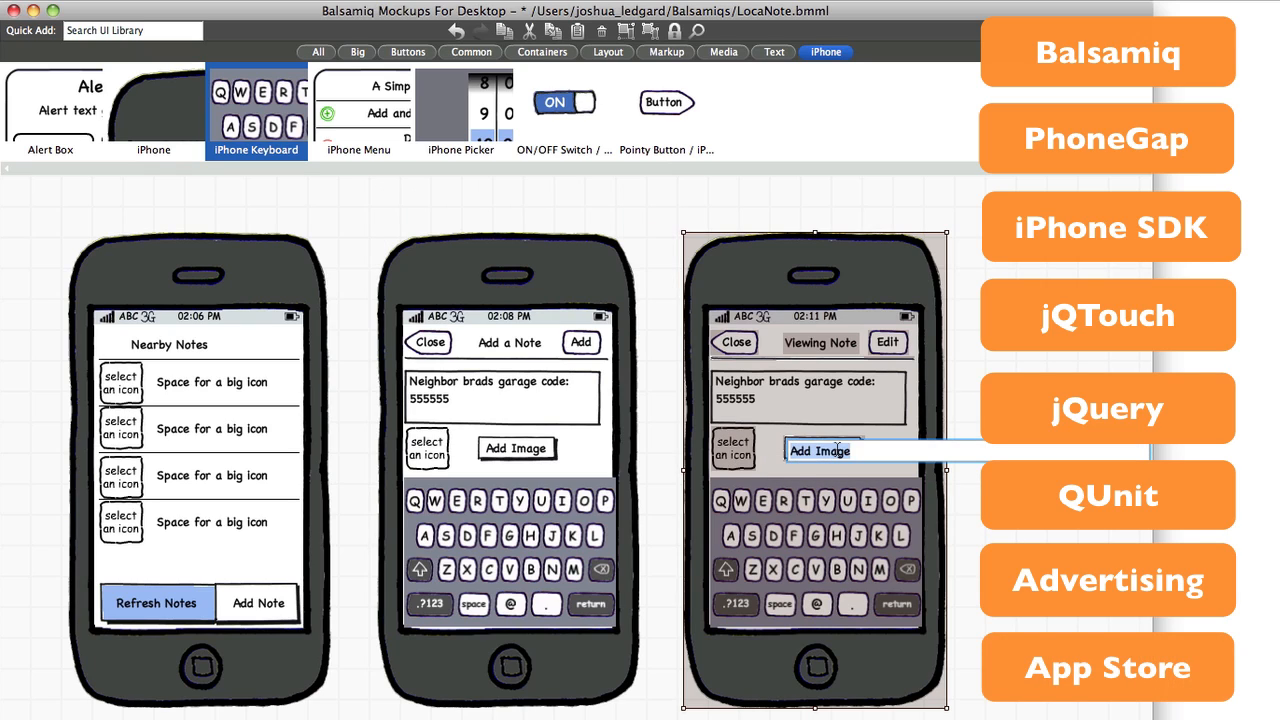
type("Change Image")
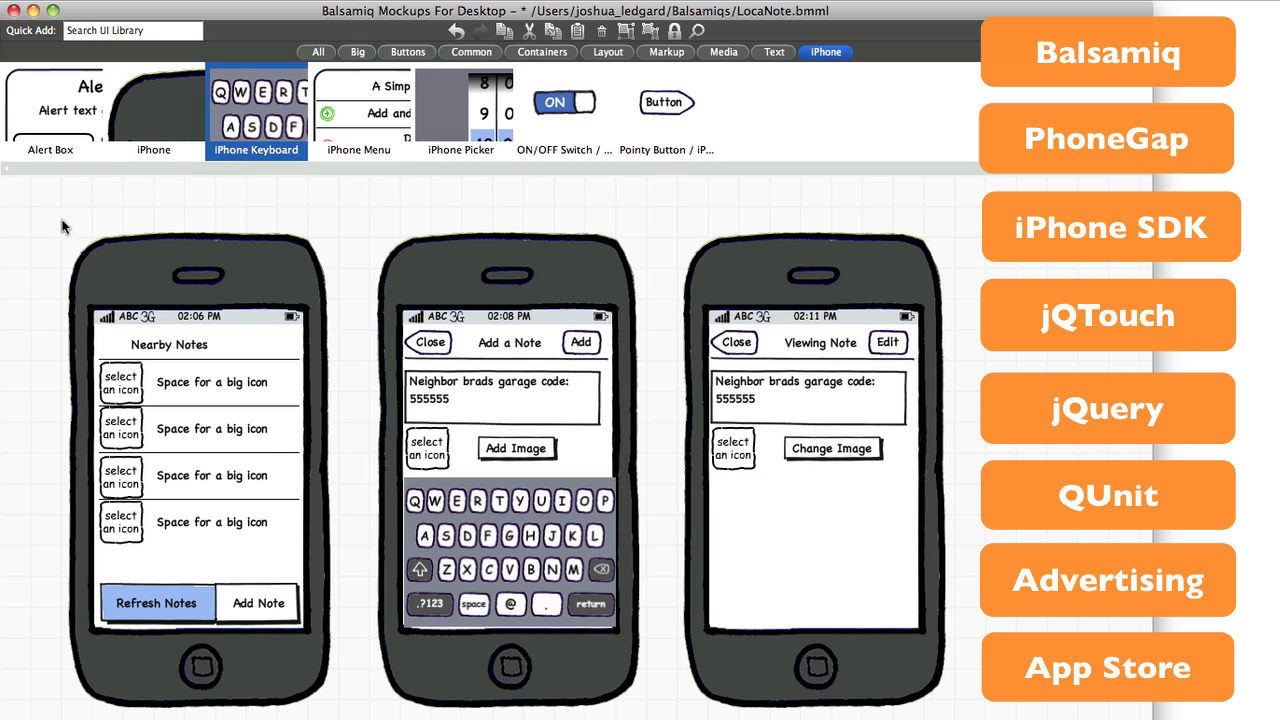
mouse_move(553, 412)
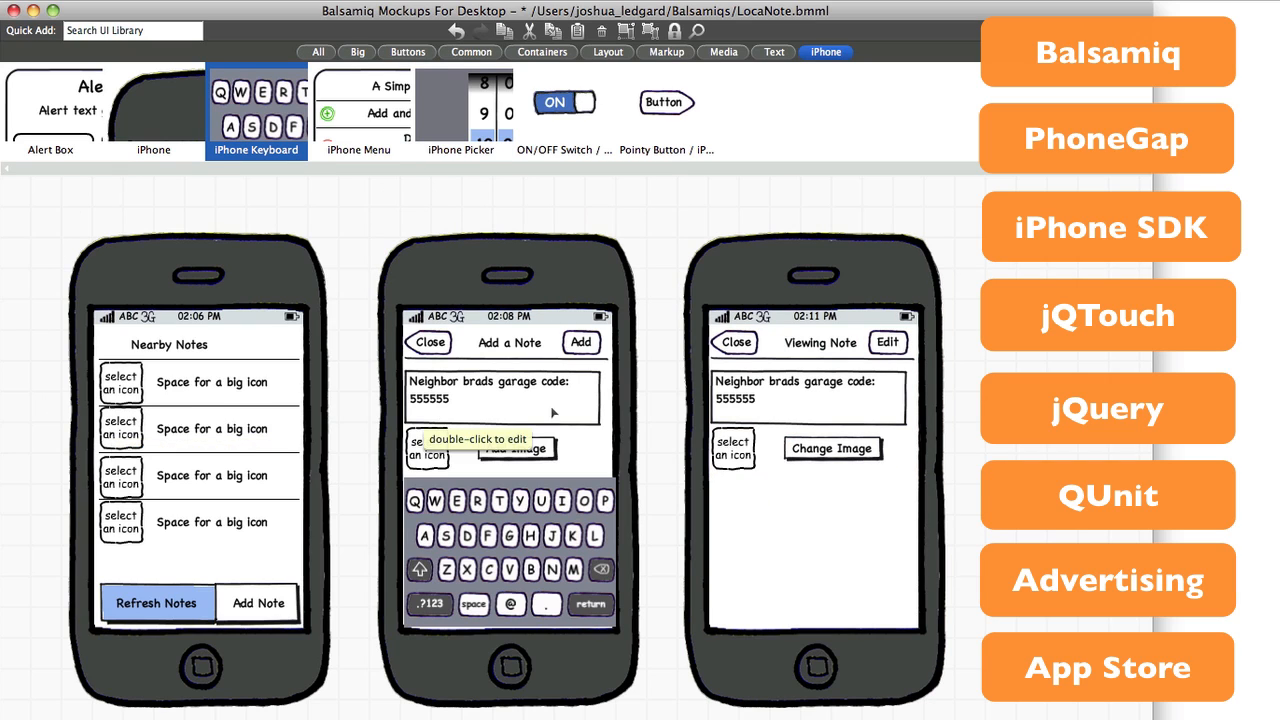